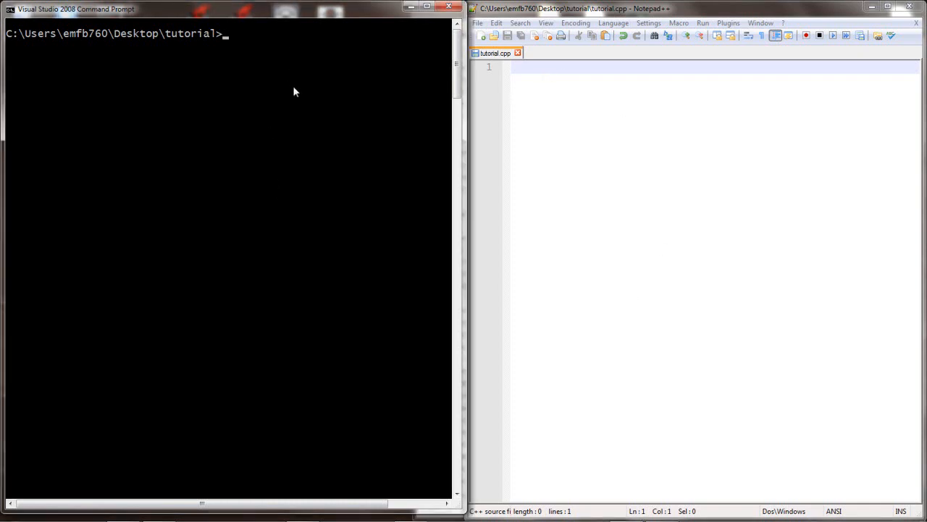
- Compile the empty tutorial.cpp with CL, which fails with a missing entry point error
text(CL tutorial.cpp)
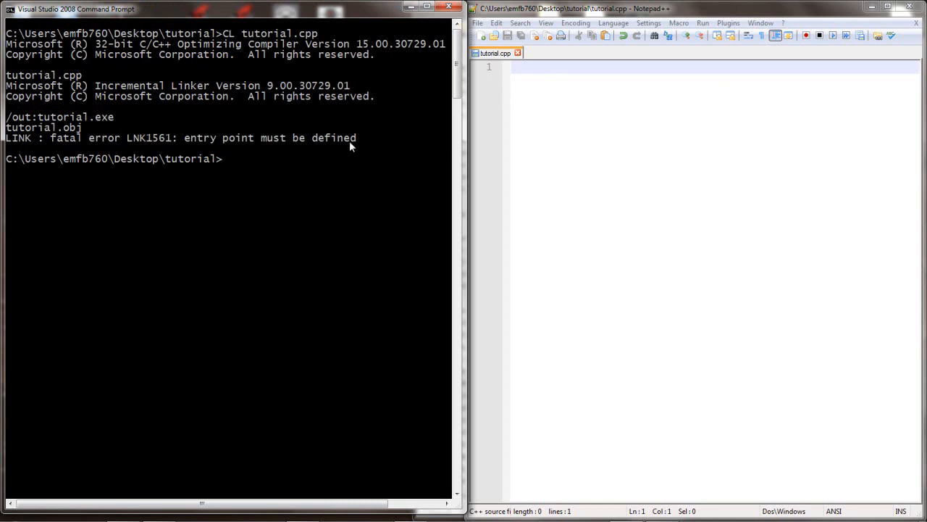
mouse_move(537, 71)
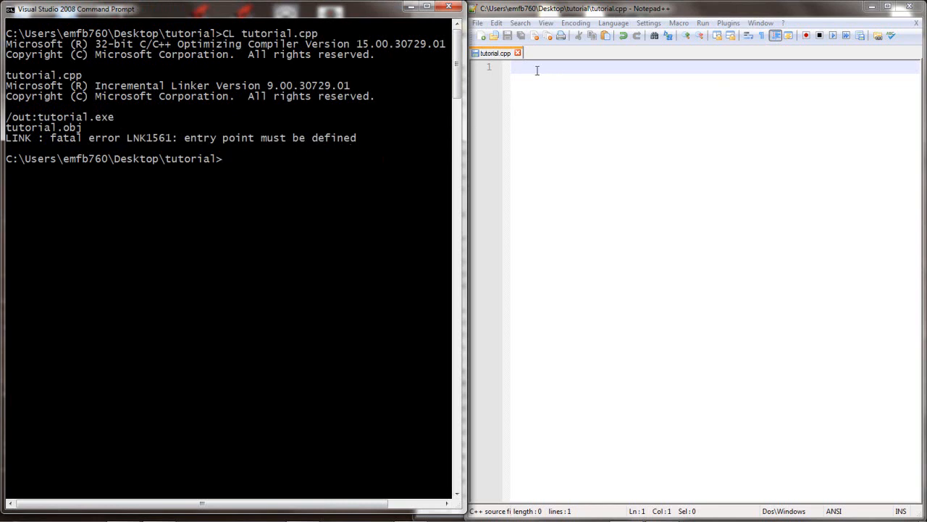
- Write int main() { return 0; }, then compile tutorial.cpp and run tutorial.exe
text(int main() {)
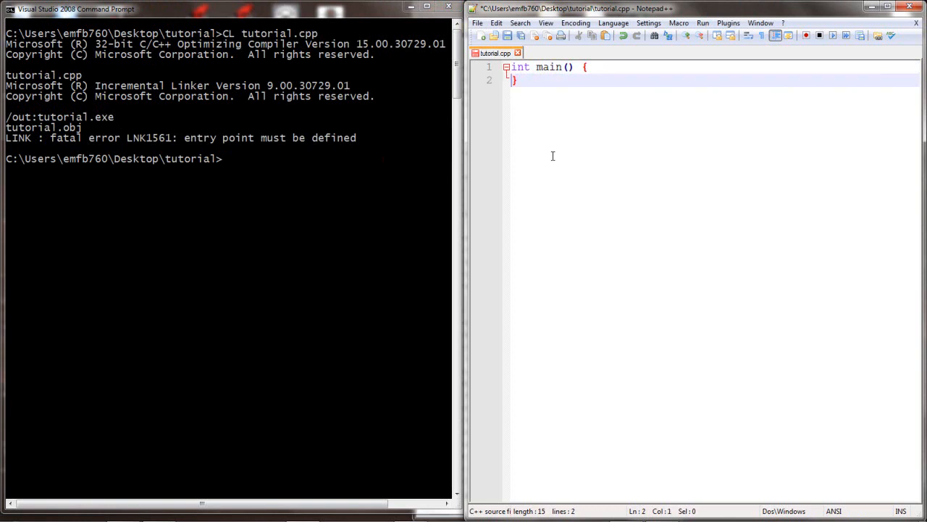
text(return 0)
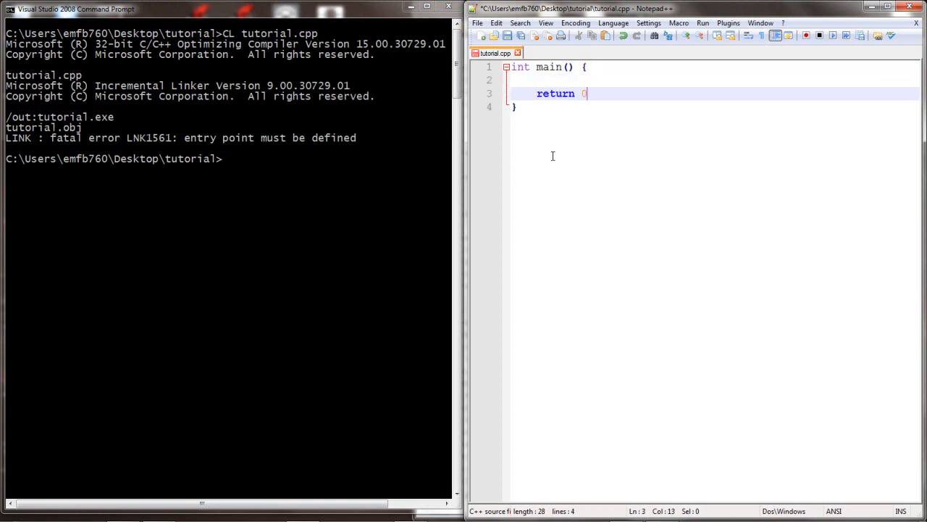
text(;)
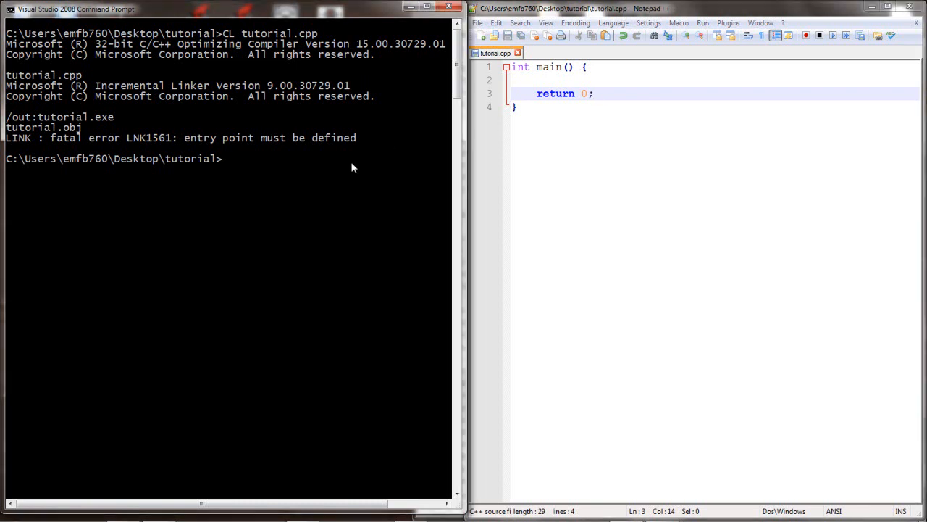
text(CL tutorial.cpp)
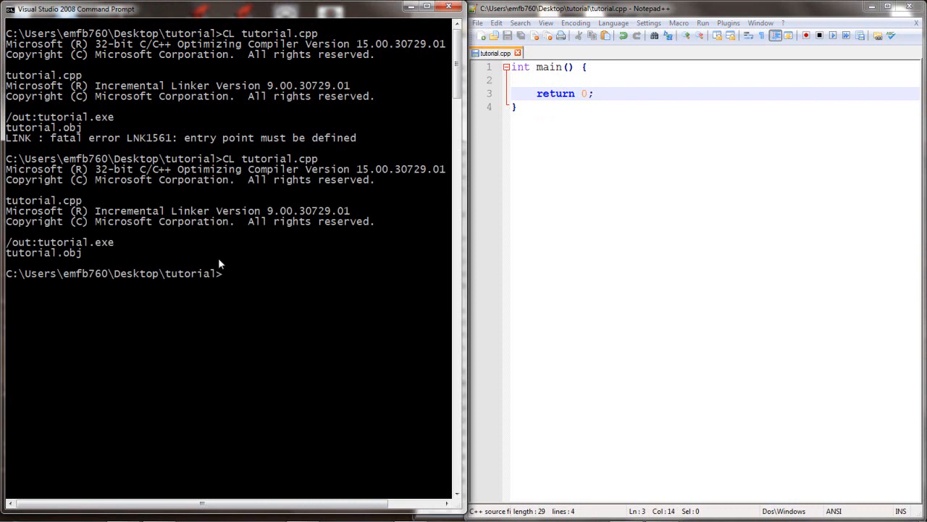
mouse_move(82, 254)
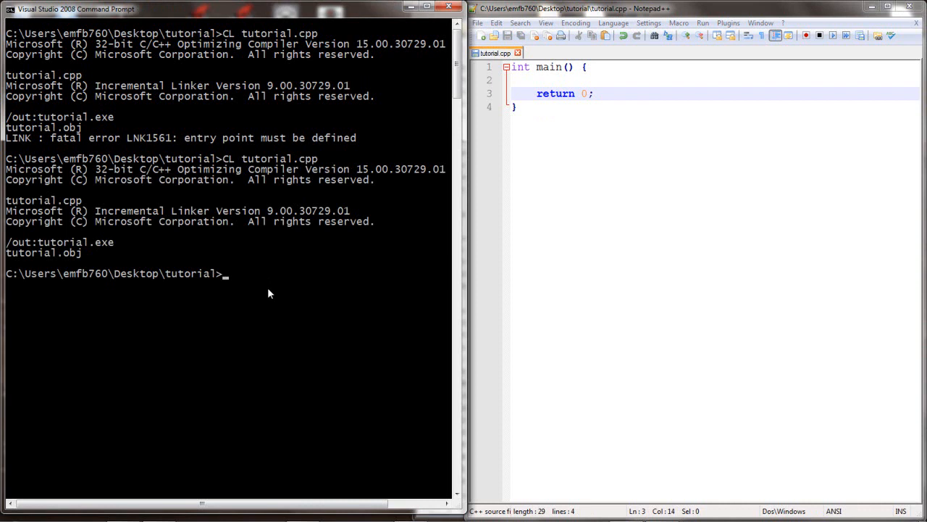
text(tutorial.exe)
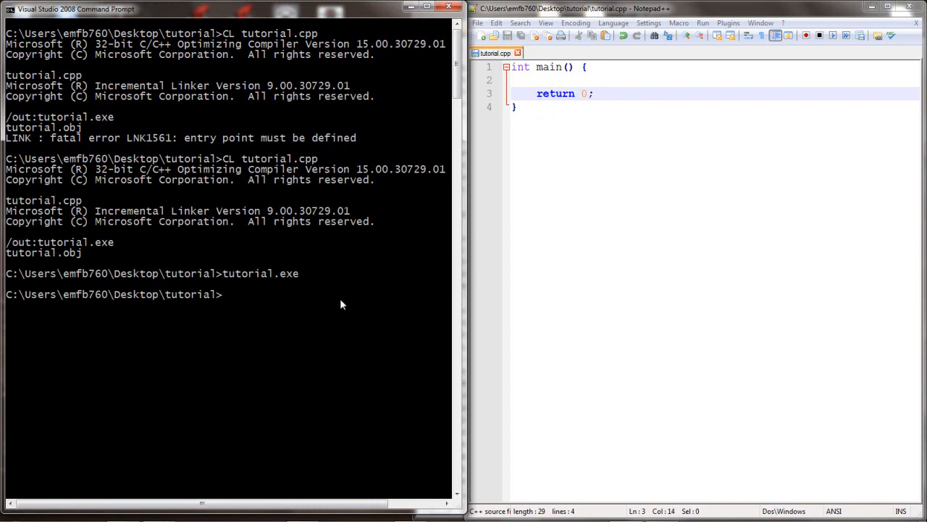
- Add cout << "Testing output!"; inside main and recompile, getting the undeclared cout error
click(546, 80)
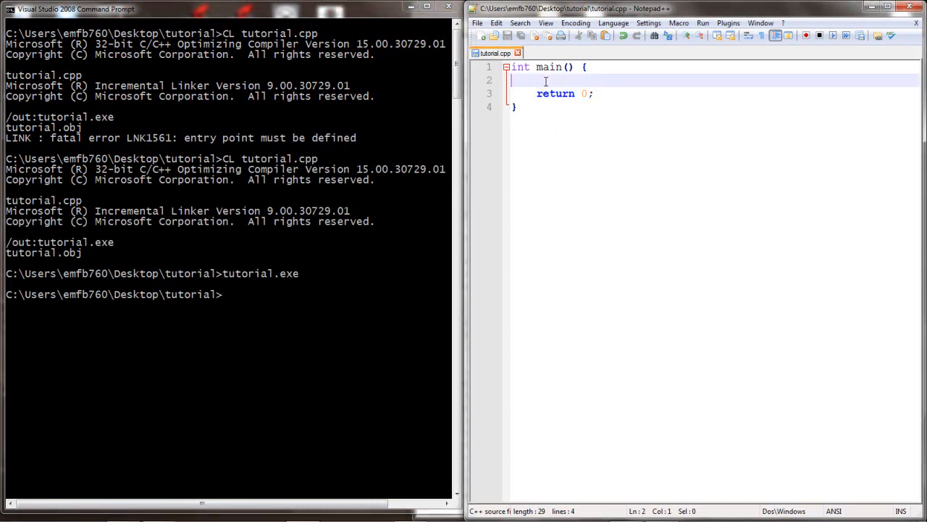
text(cout)
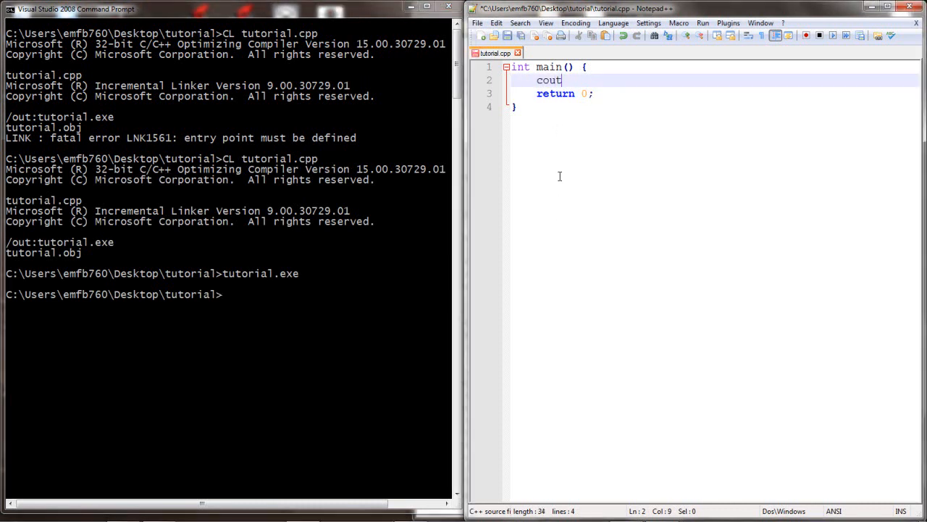
text(<< ")
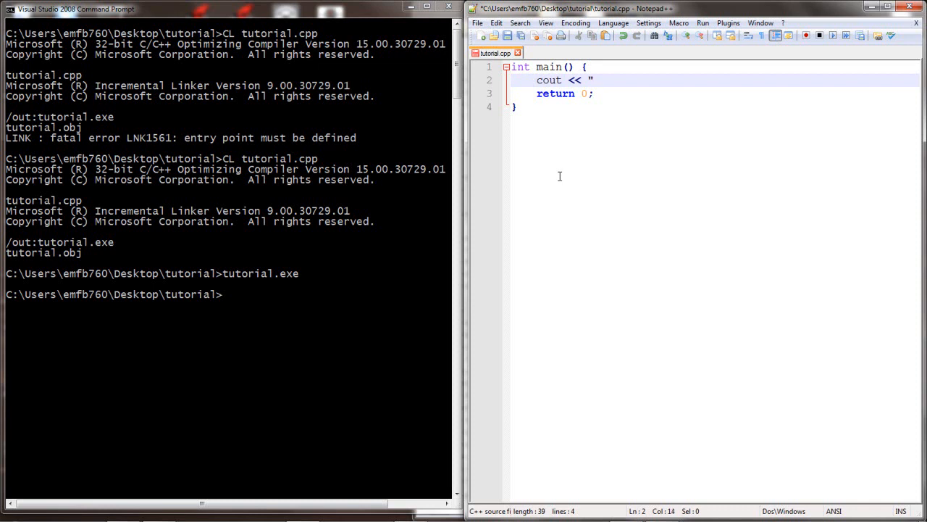
text(Testing out)
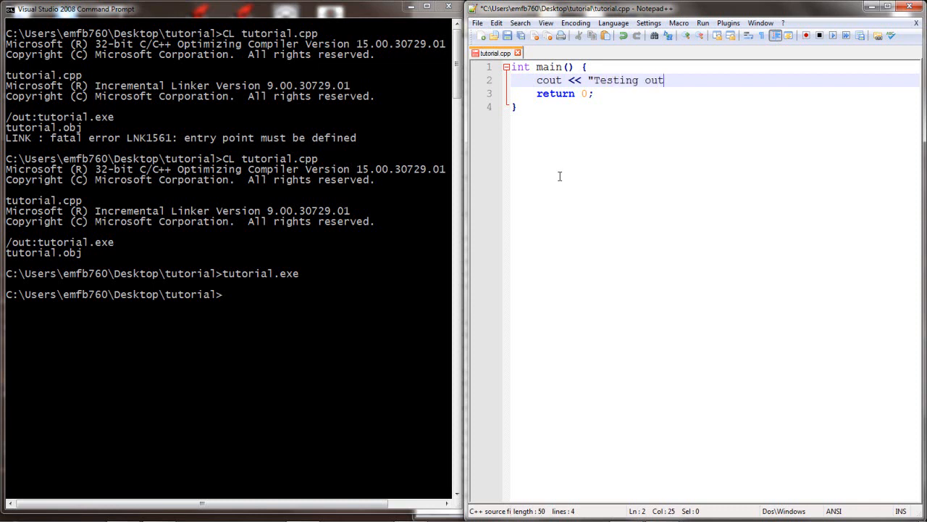
text(put!";)
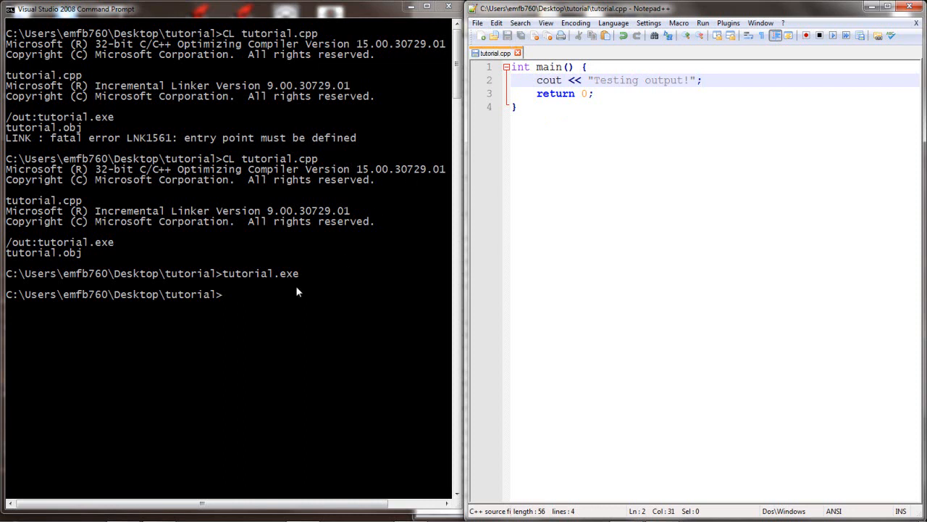
text(CL tutorial.cpp)
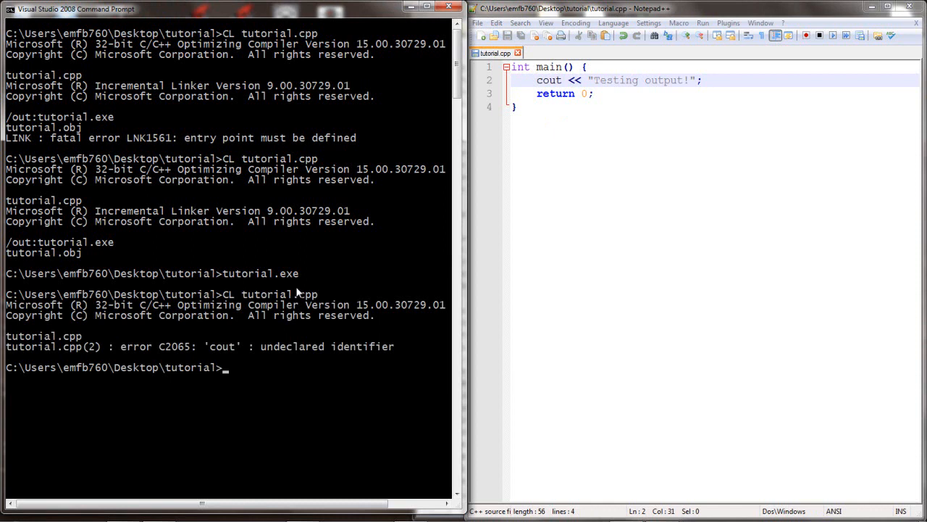
mouse_move(92, 354)
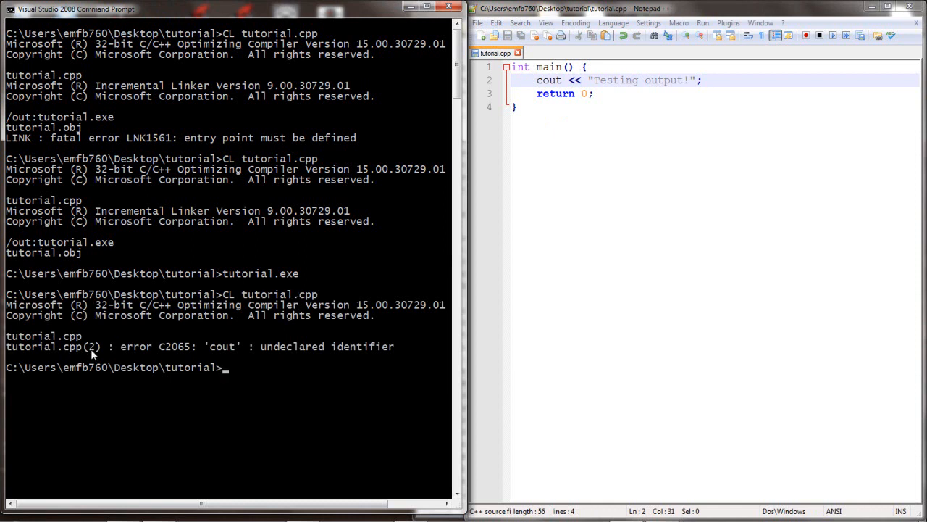
mouse_move(364, 351)
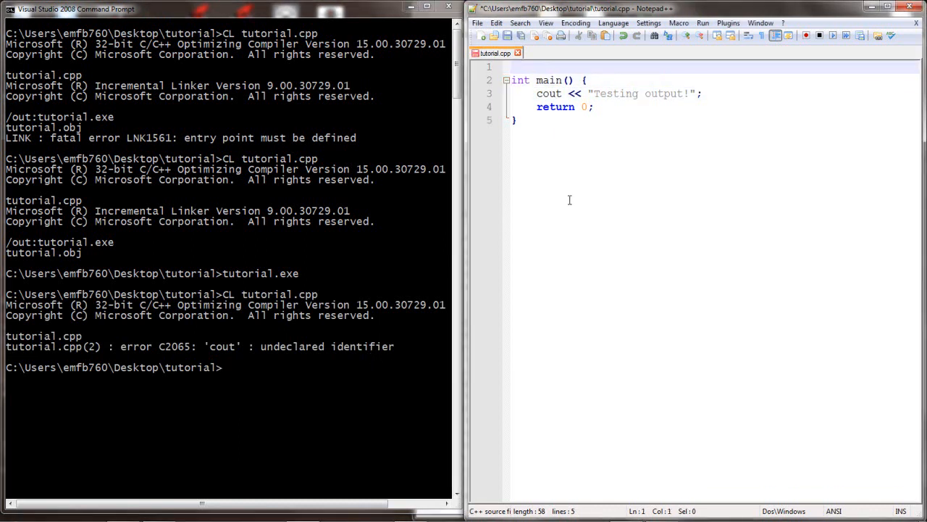
- Add #include <iostream> and using namespace std;, recompile, and run tutorial.exe
text(#include <iostream>)
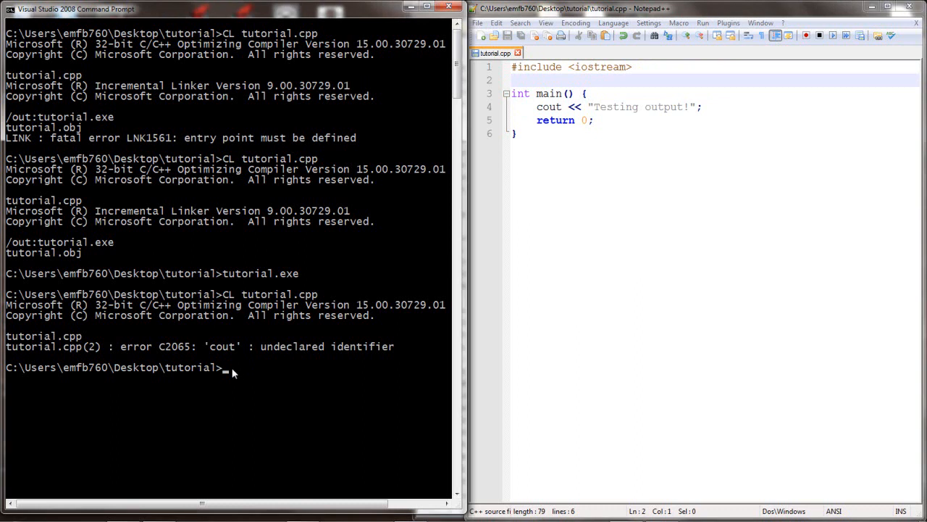
text(CL tutorial.cpp)
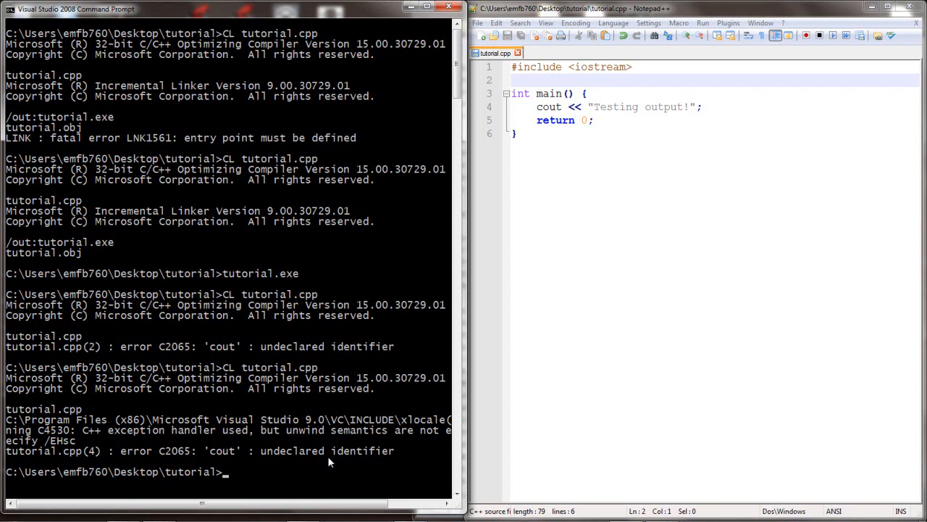
click(526, 80)
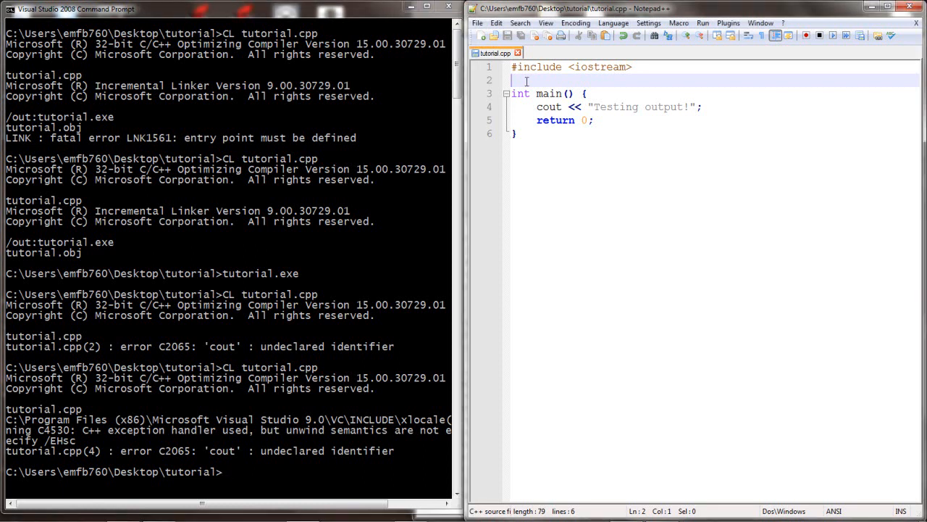
text(using namespace std;)
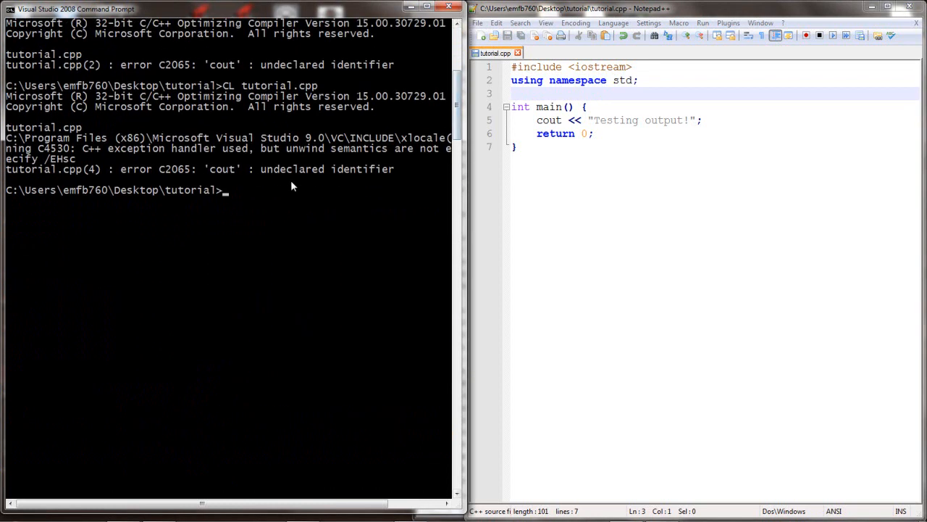
text(CL tutorial.cpp)
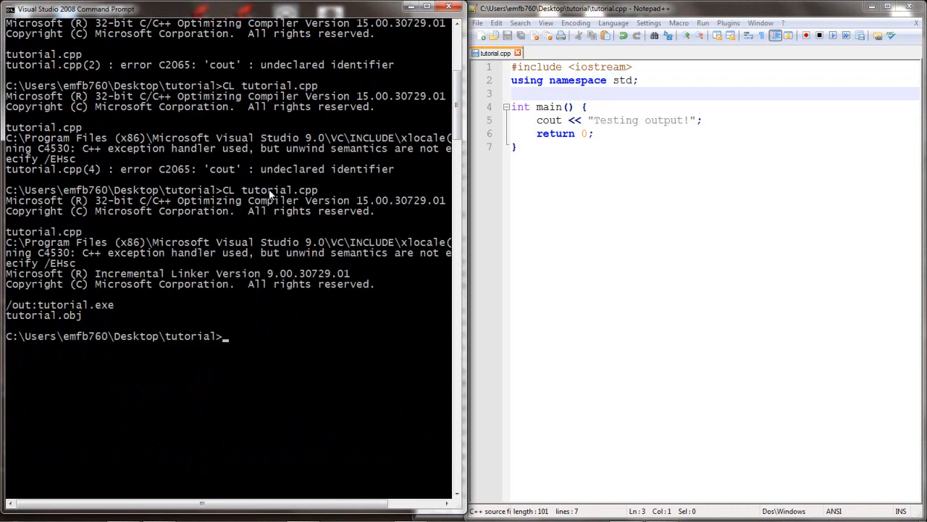
mouse_move(120, 314)
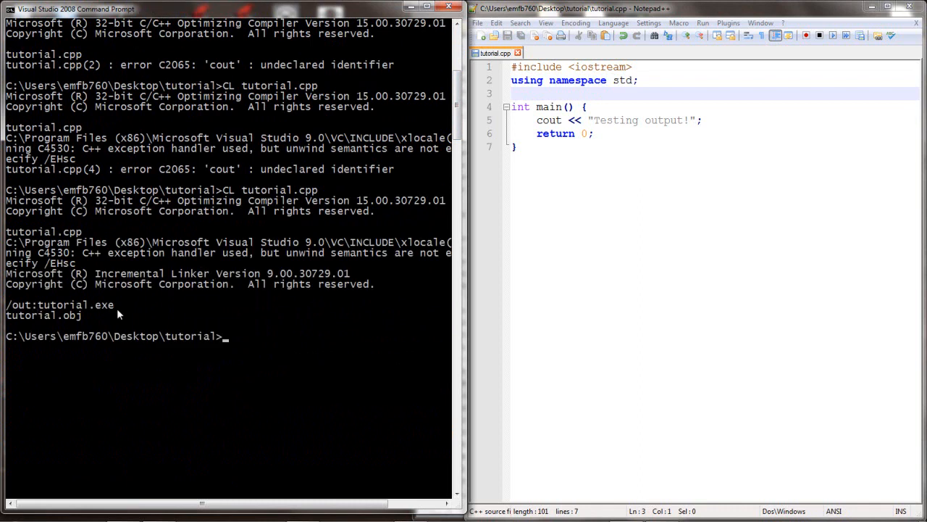
text(tutorial.exe)
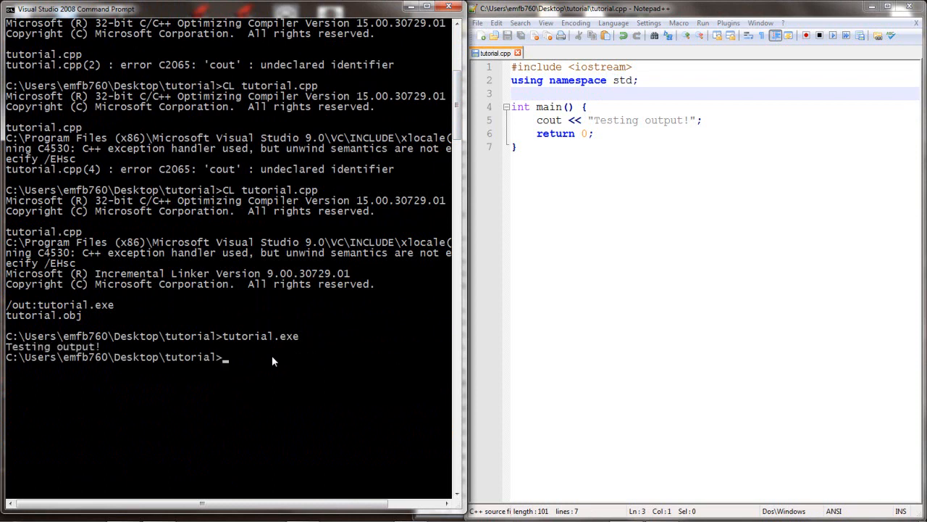
mouse_move(11, 350)
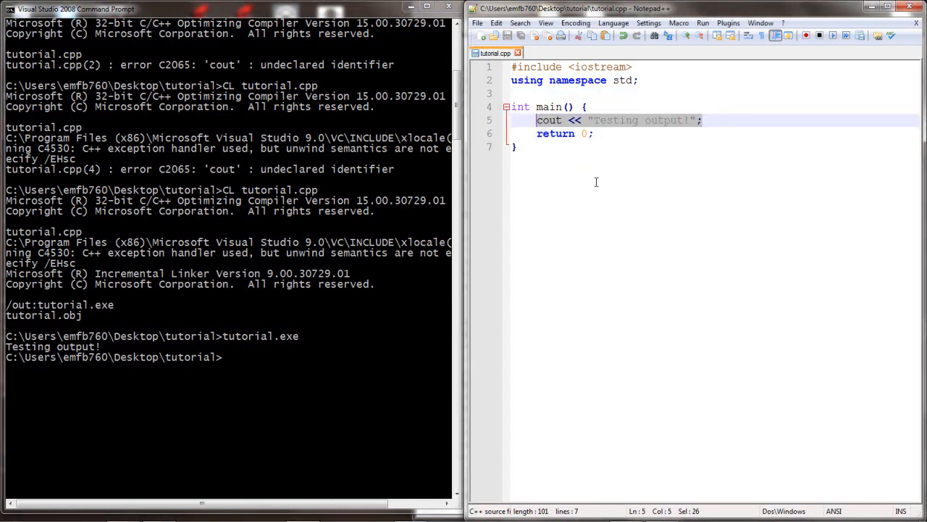
- Replace the test output with int hourlyWage=20 and cout << hourlyWage;
key(Delete)
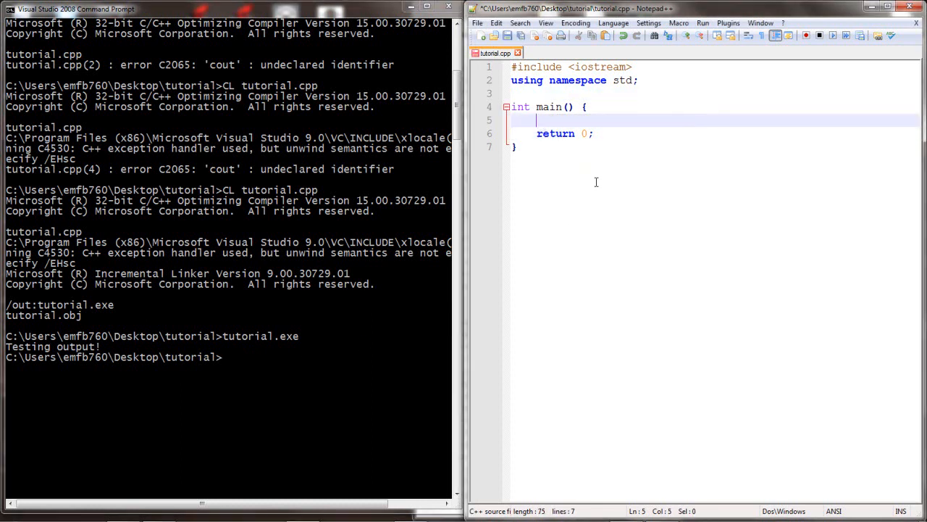
text(int hourlyWage=20;)
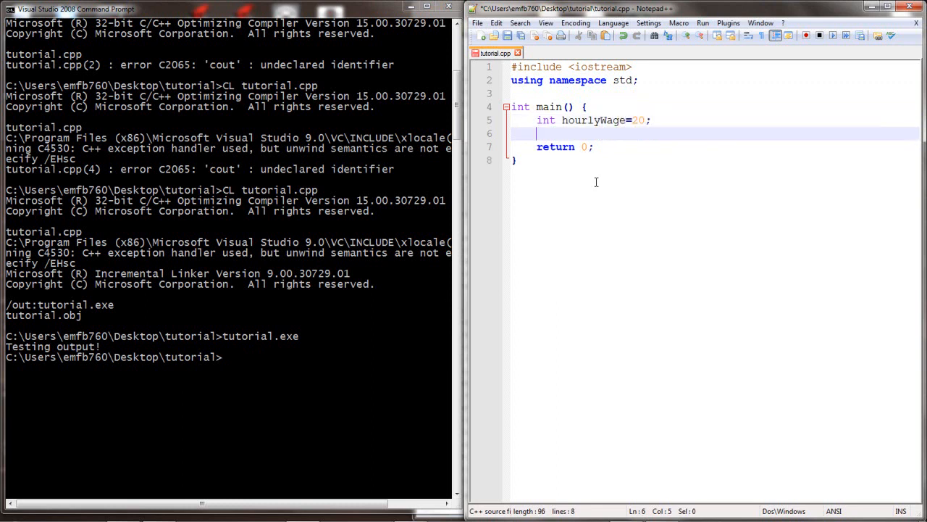
text(cout << hourly)
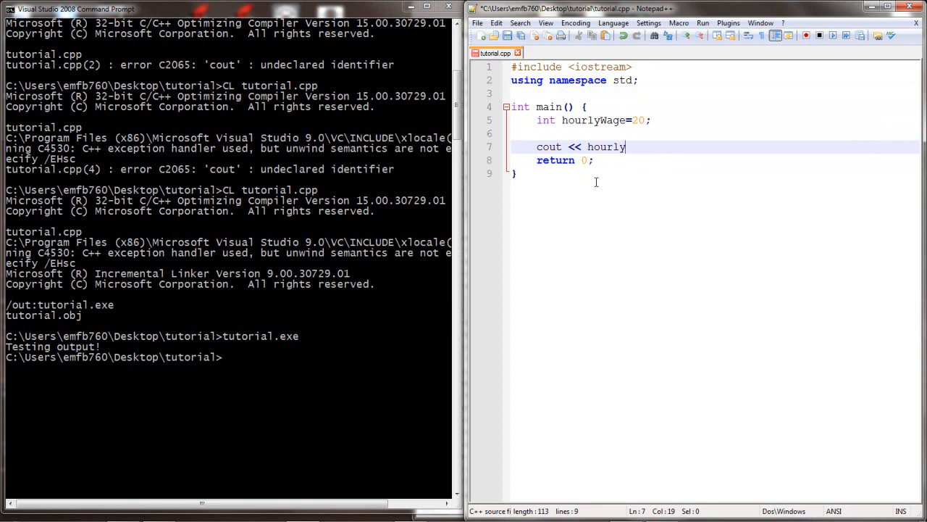
text(Wage;)
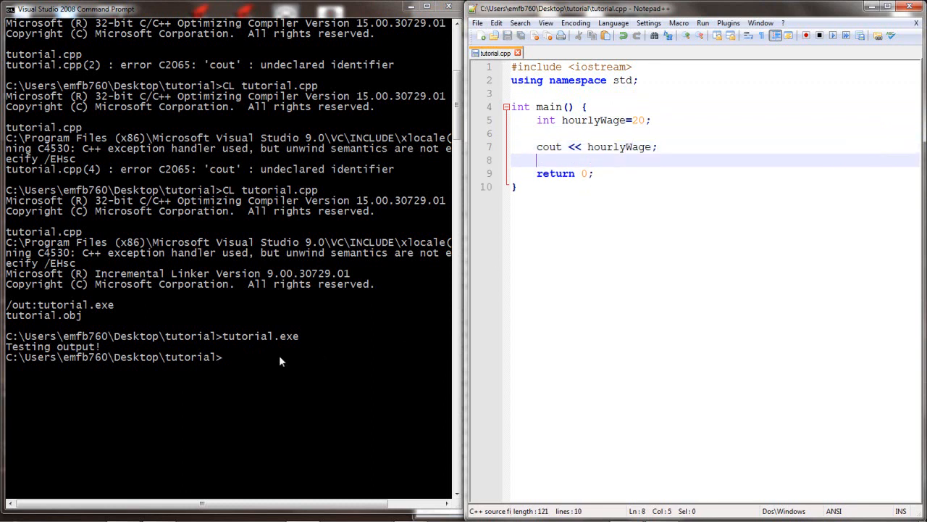
- Run tutorial.exe to show 20, then add a blank line above the cout
text(tutorial.exe)
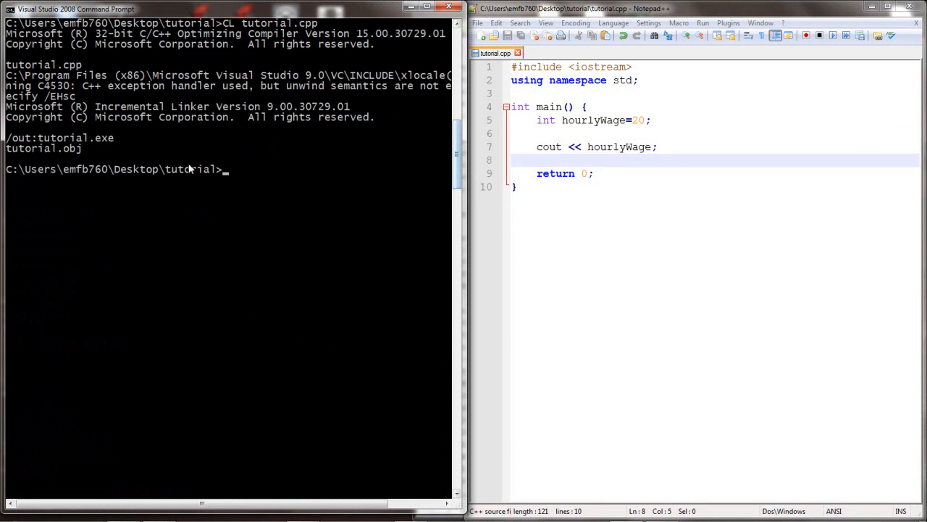
text(tutorial.exe)
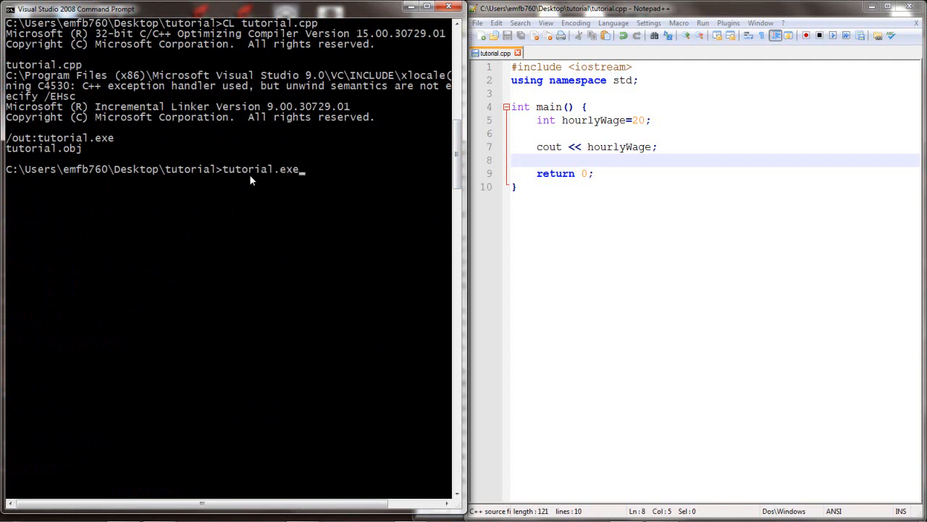
key(enter)
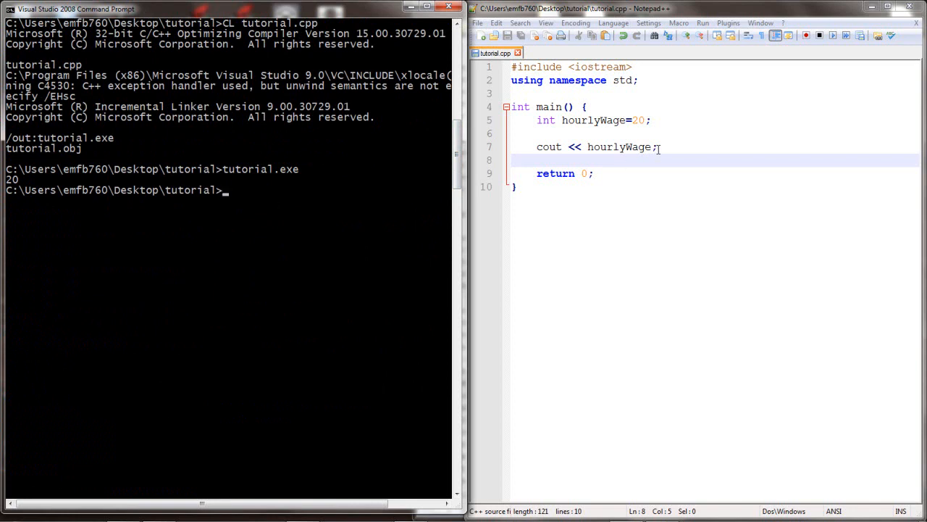
key(enter)
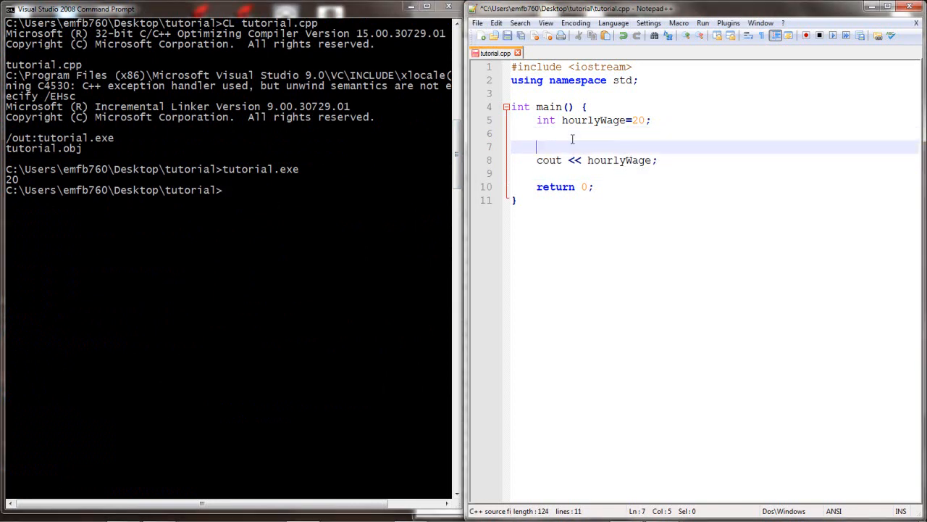
- Print "An hourly wage of $" before the wage, save, and run to show $20
text(cout << "An hourly wage)
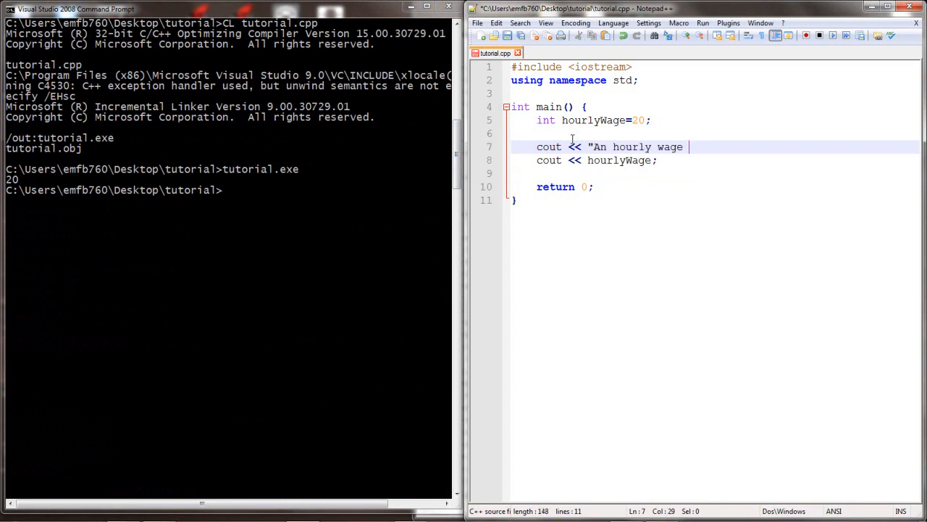
text(of $";)
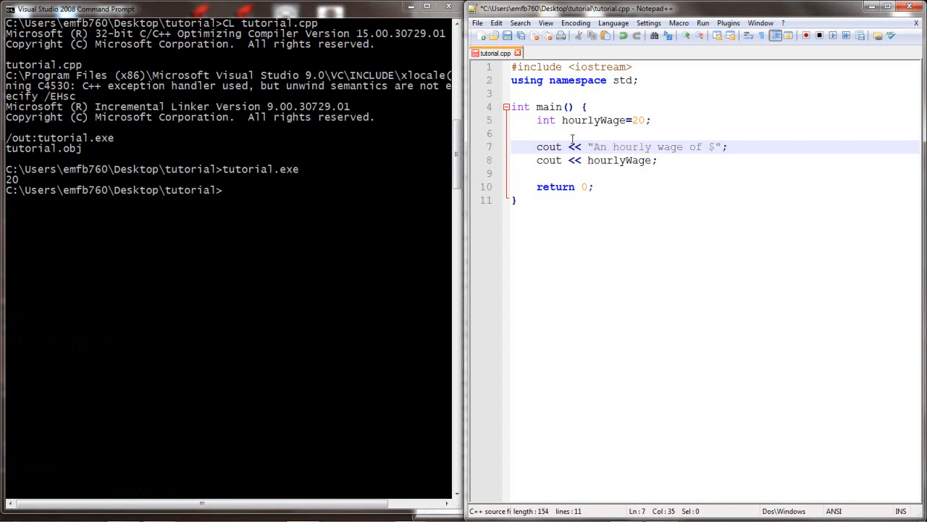
click(507, 35)
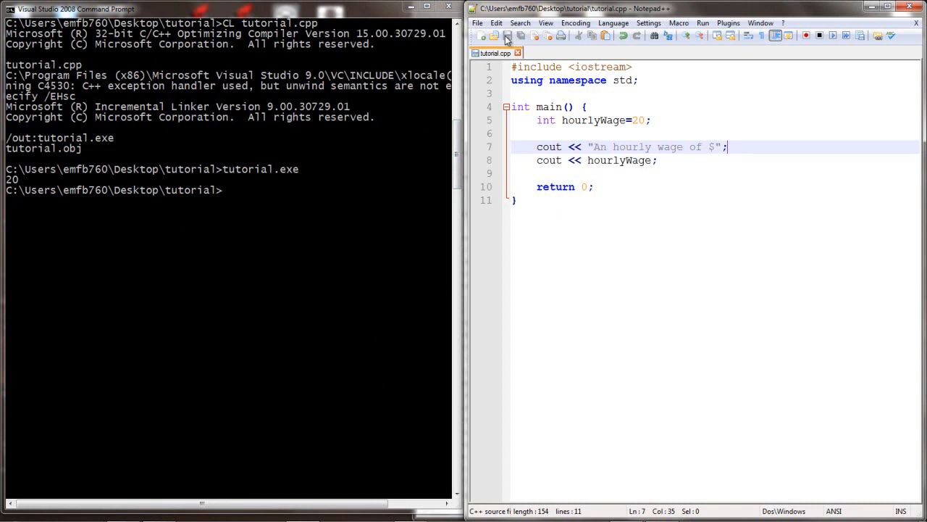
text(tutorial.exe)
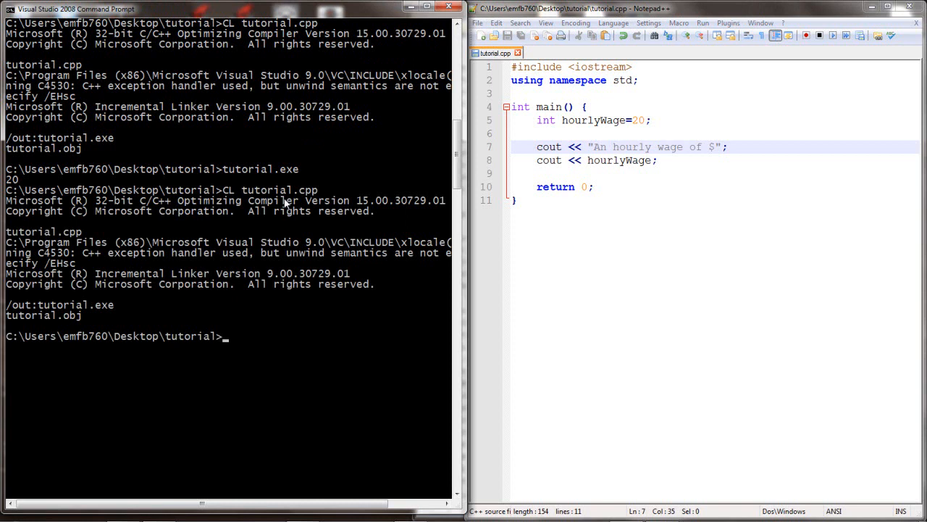
text(tutorial.exe)
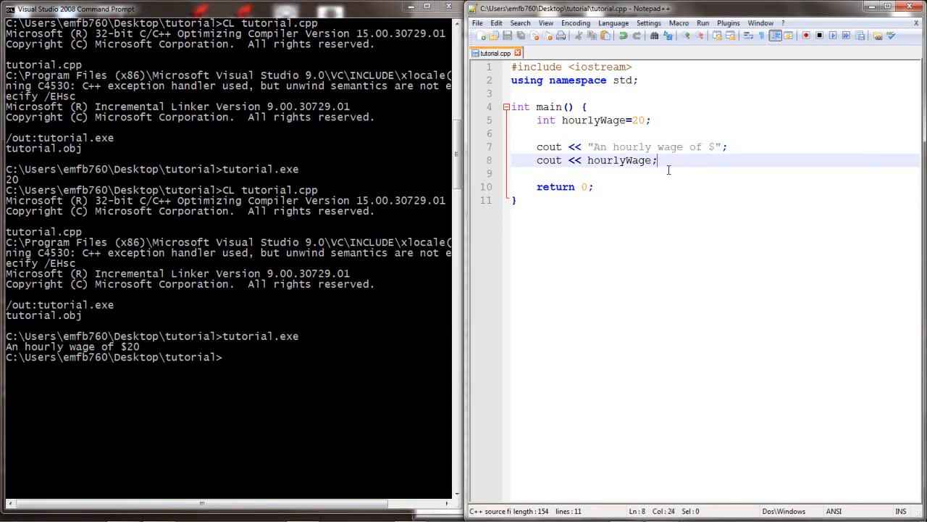
text(cout <<)
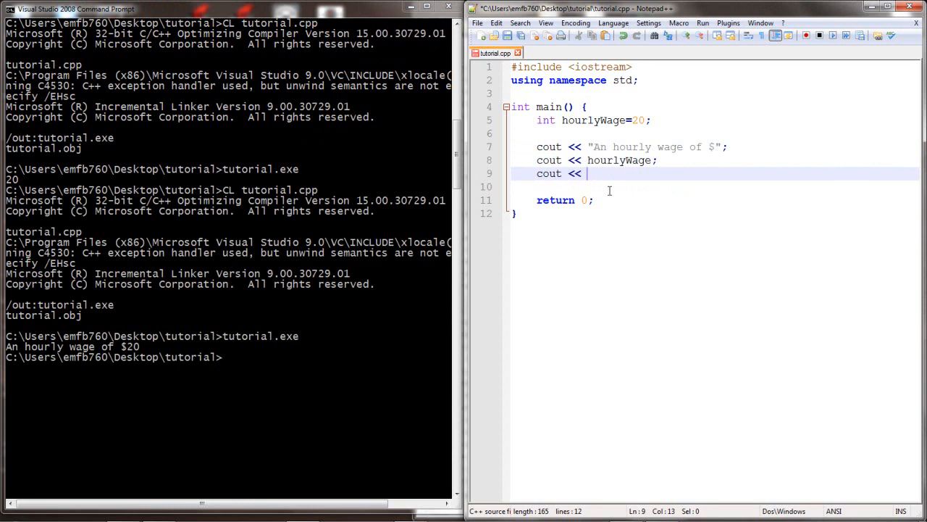
- Add cout lines for "/hr yields $", hourlyWage * 40 * 50 and "/yr.\n"
text("/hr yields $";)
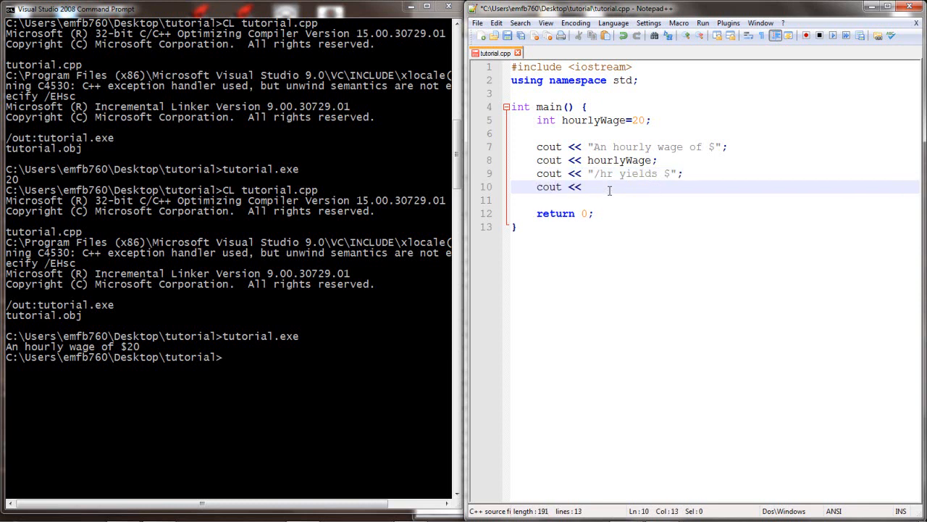
text(hourlyWage *)
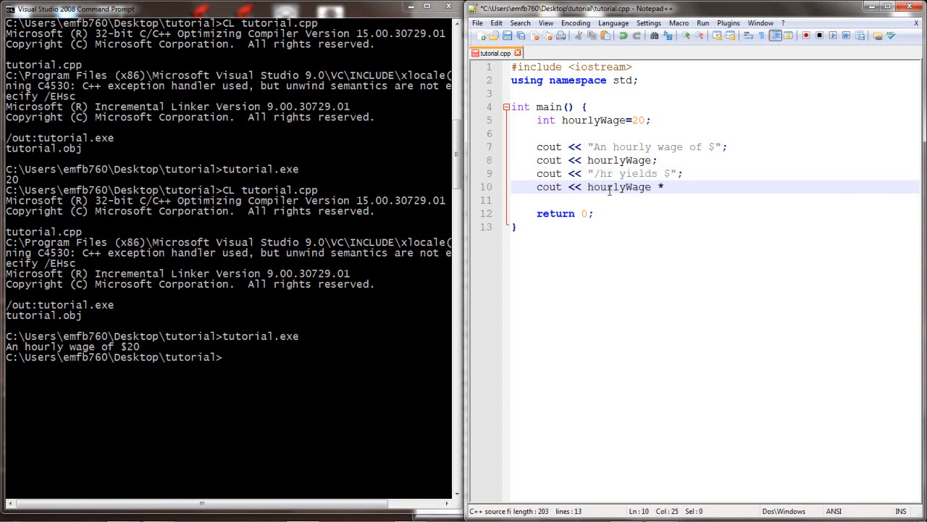
text(40 * 50;)
click(715, 200)
text(cout <<)
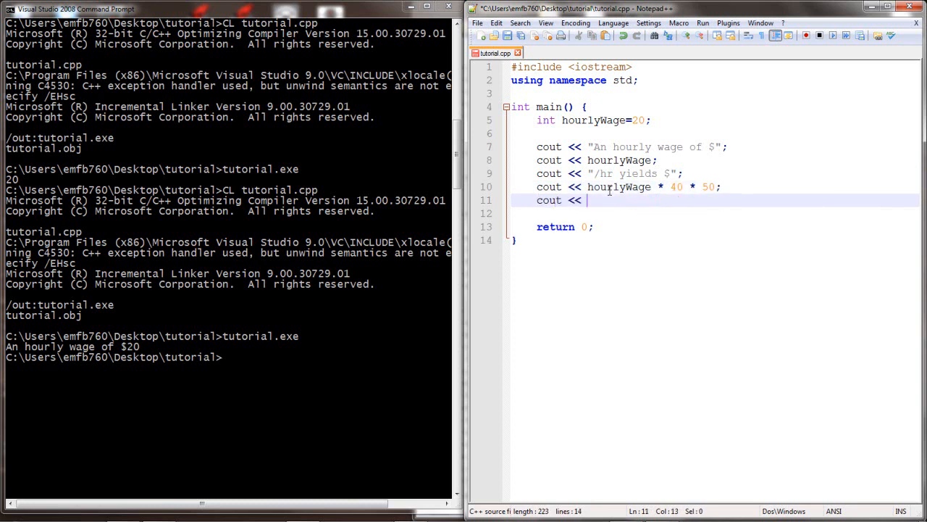
text("/yr.)
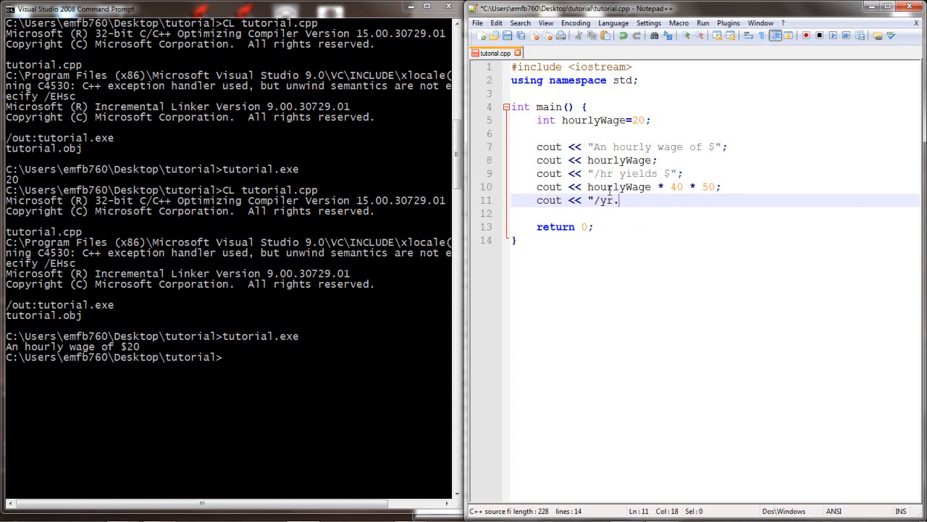
text(\n";)
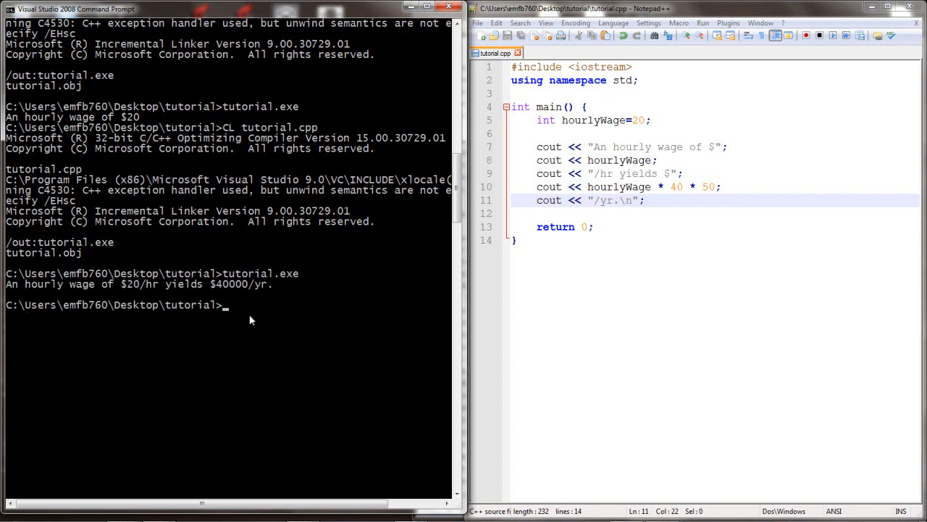
mouse_move(248, 332)
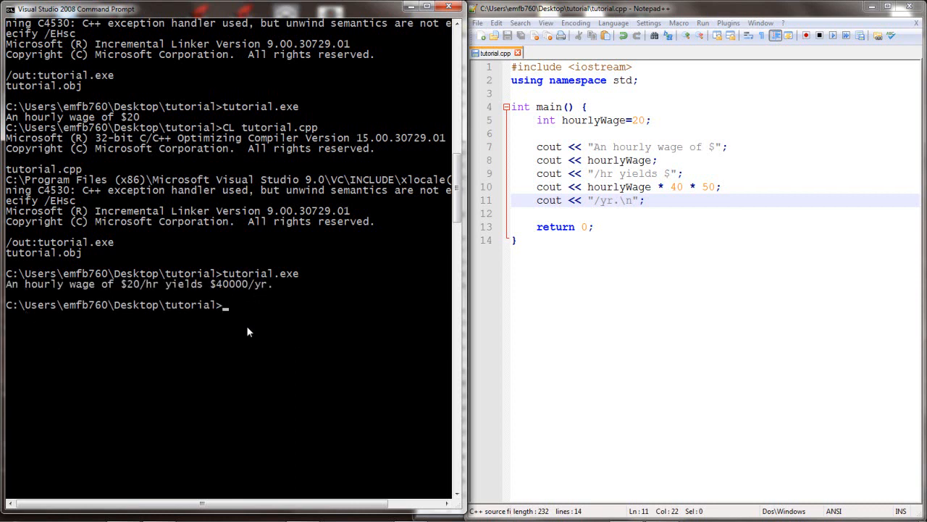